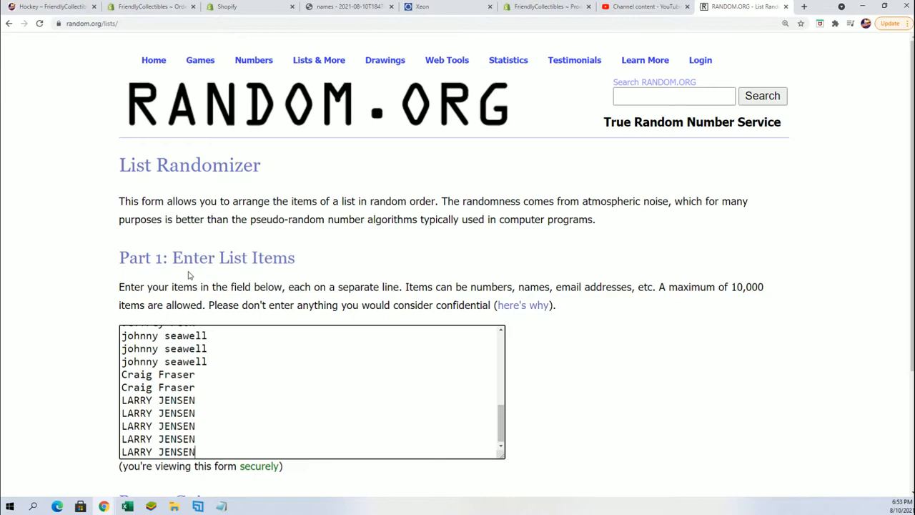
# Randomize the 30 owner names and reshuffle the list several more times.
pyautogui.scroll(-3)
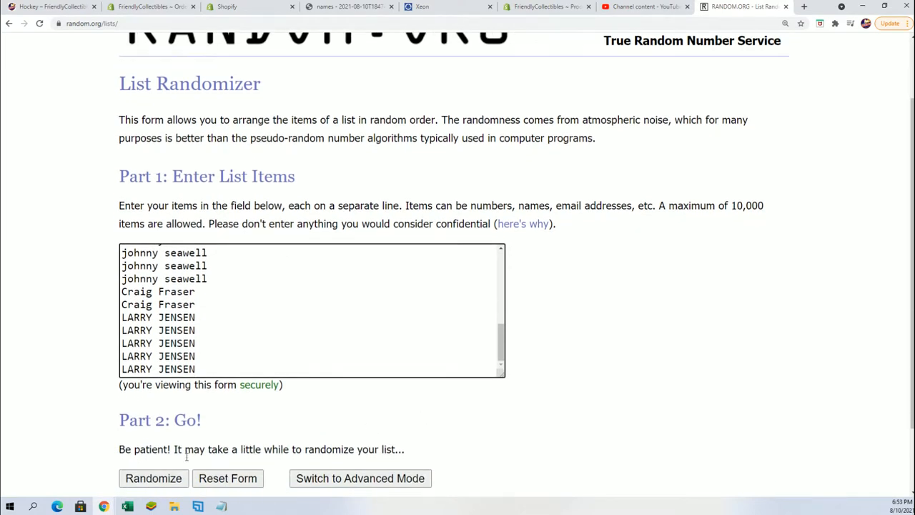
pyautogui.click(153, 478)
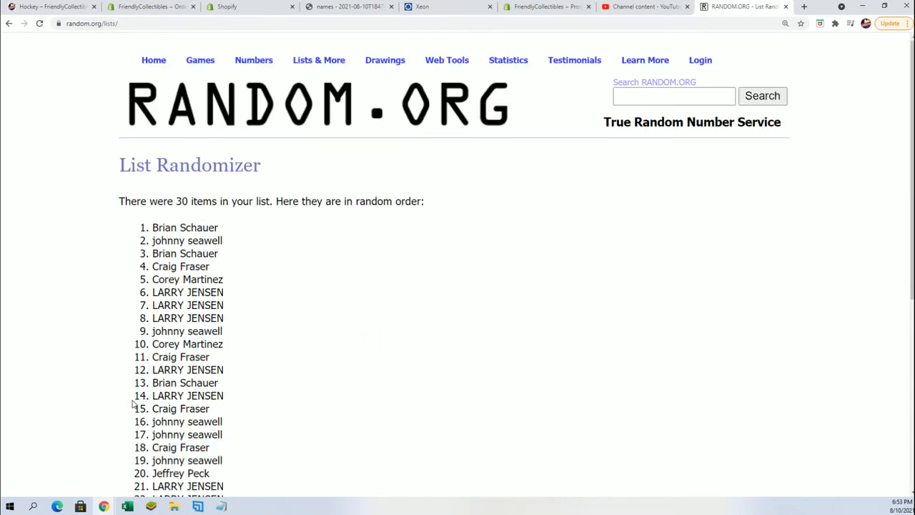
pyautogui.scroll(-3)
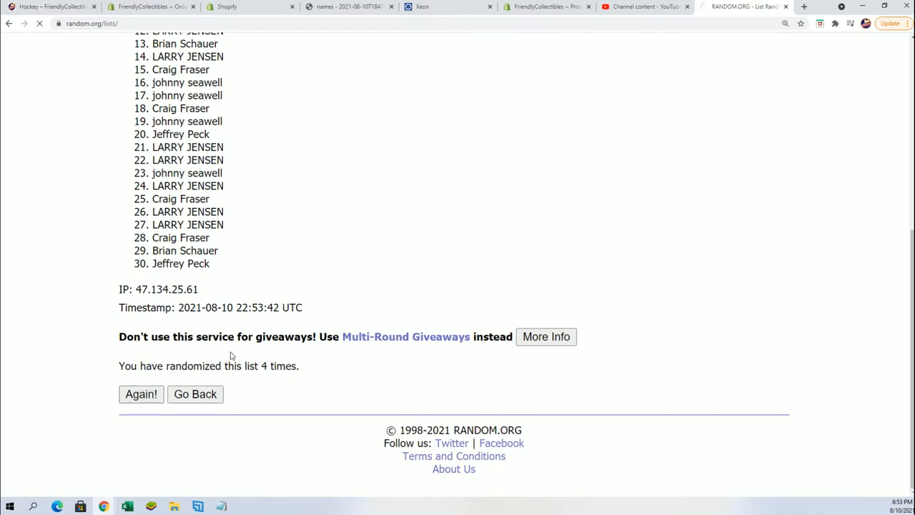
pyautogui.click(141, 395)
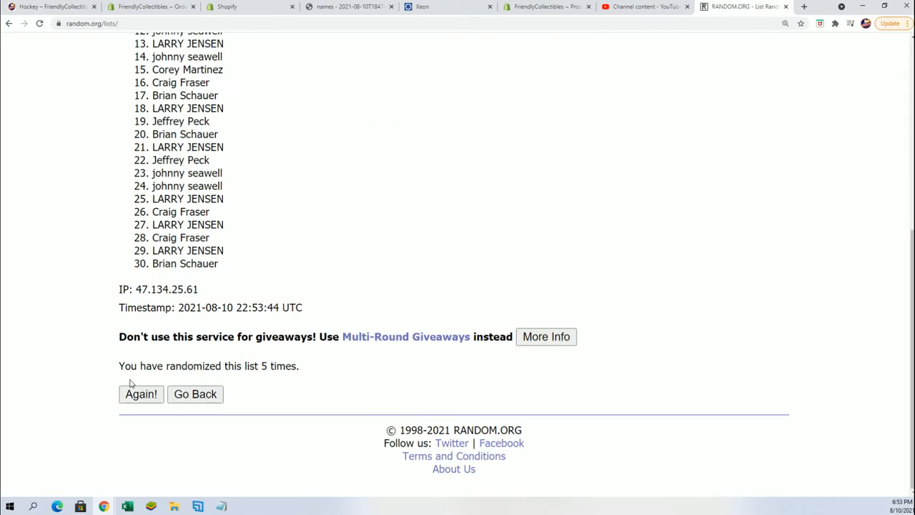
pyautogui.click(140, 395)
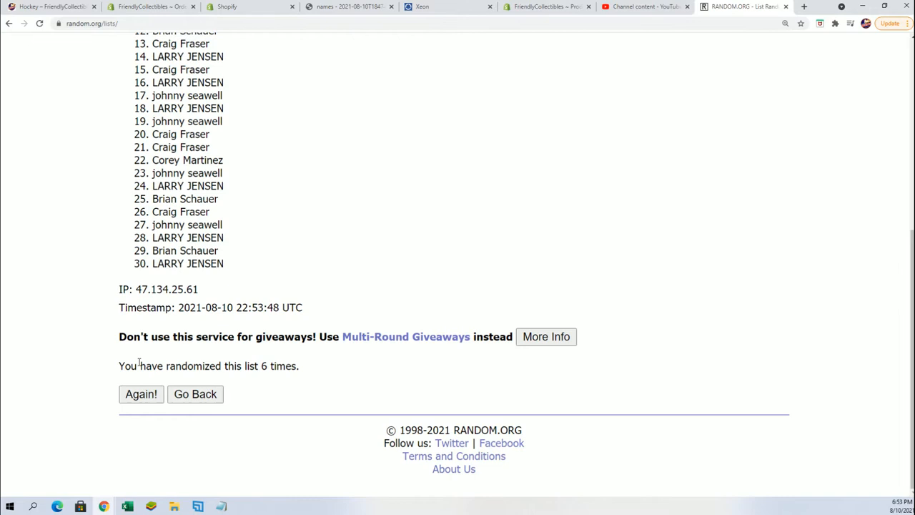
pyautogui.click(140, 395)
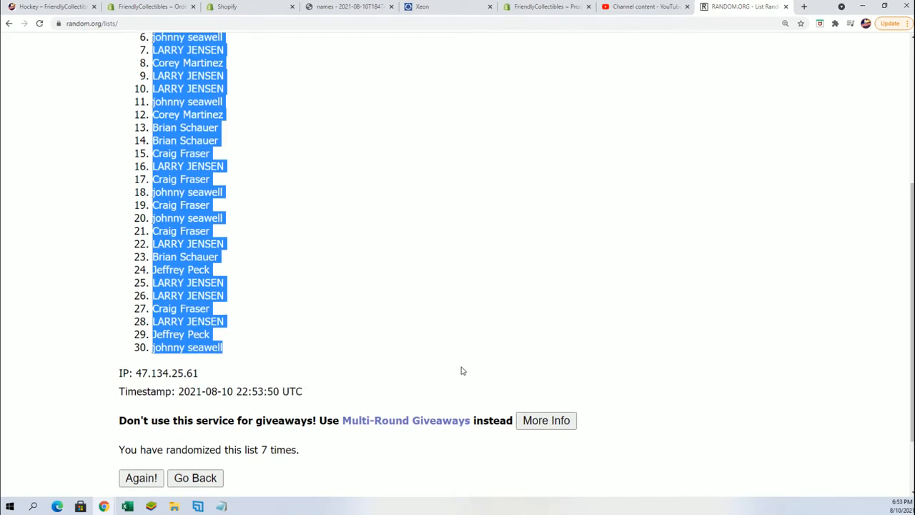
# Select the whole randomized owner list for copying.
pyautogui.click(141, 478)
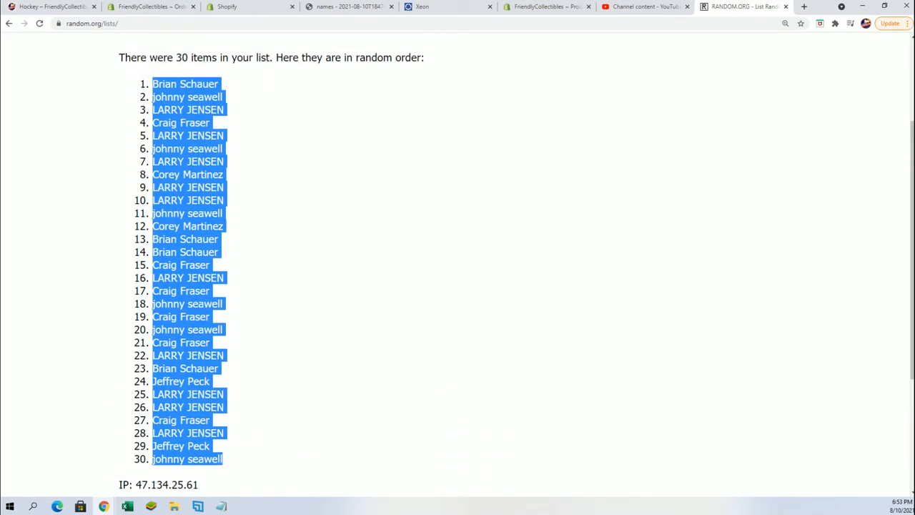
pyautogui.click(126, 506)
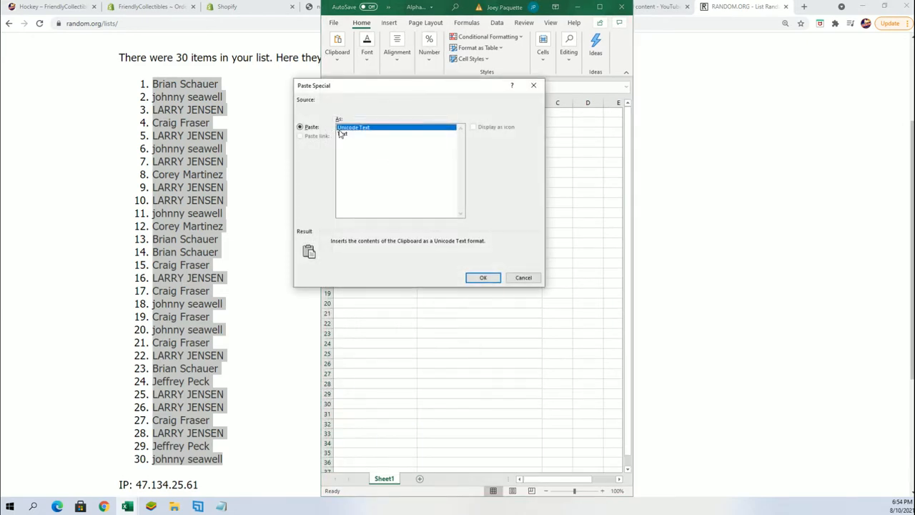
# Paste the 30 shuffled owner names under Owners in column A as Unicode text.
pyautogui.click(484, 278)
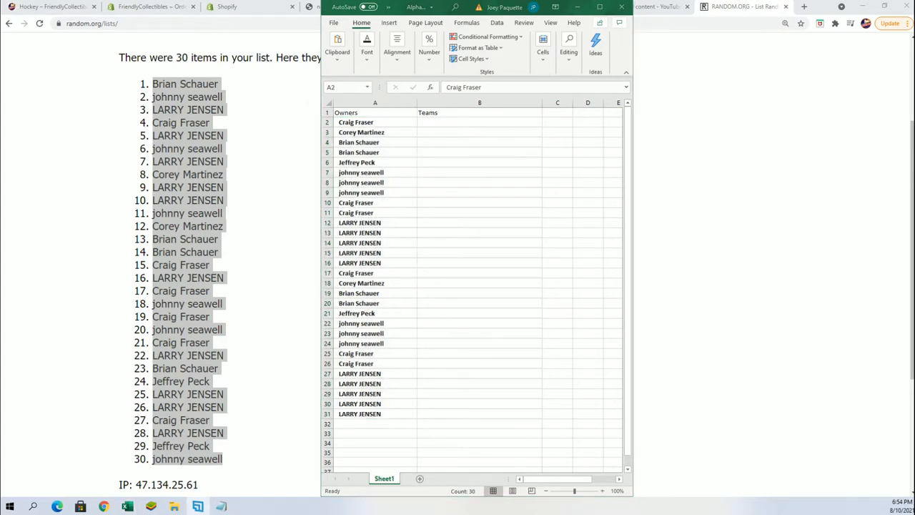
pyautogui.moveTo(604, 485)
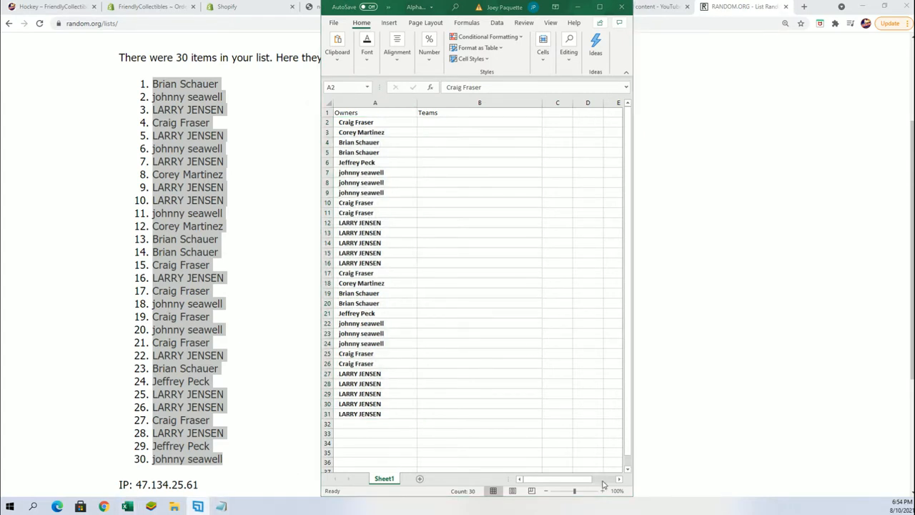
pyautogui.click(603, 492)
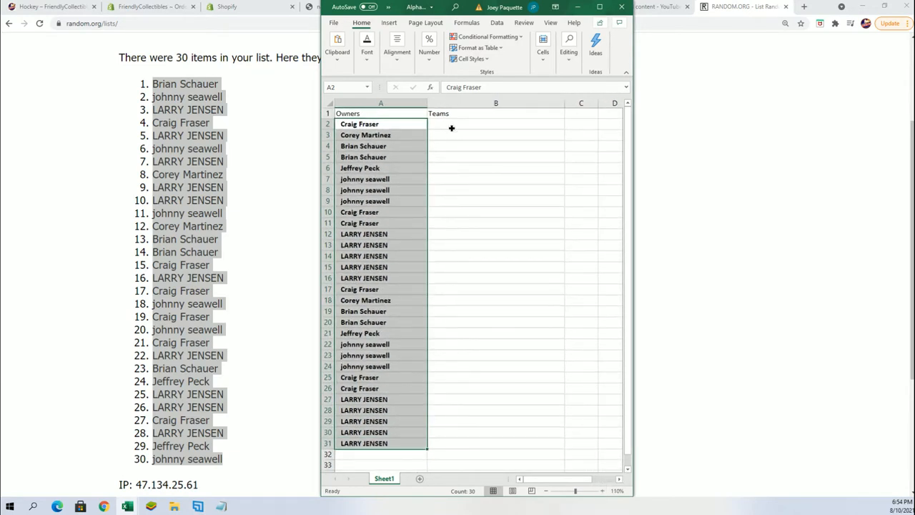
pyautogui.click(495, 123)
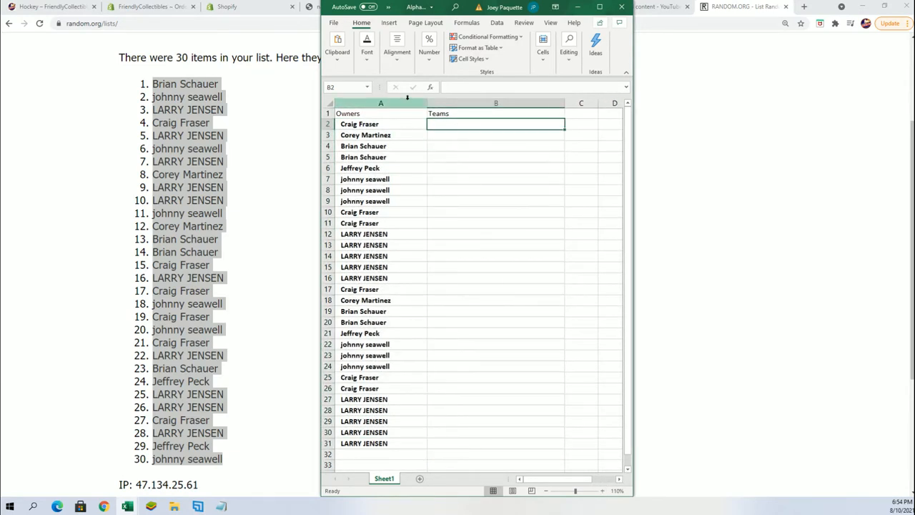
# Adjust the zoom and column view, leaving B2 under Teams selected.
pyautogui.click(380, 103)
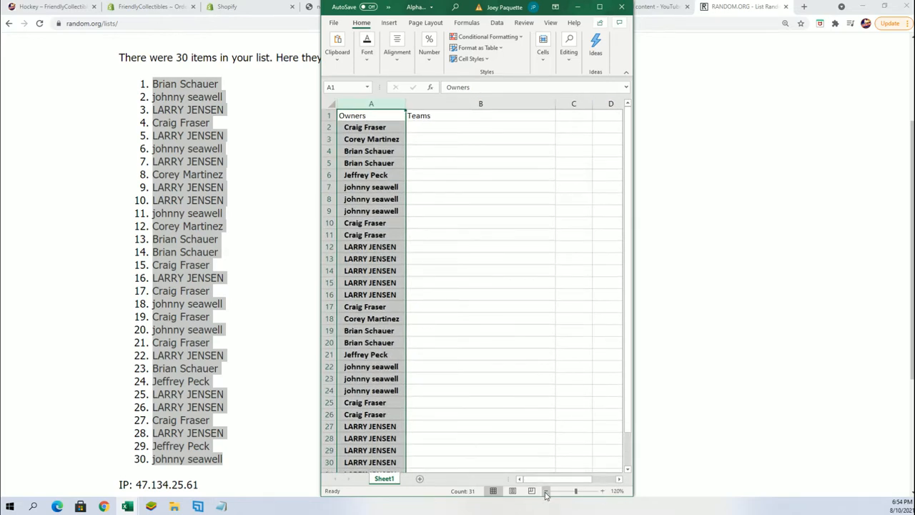
pyautogui.click(546, 492)
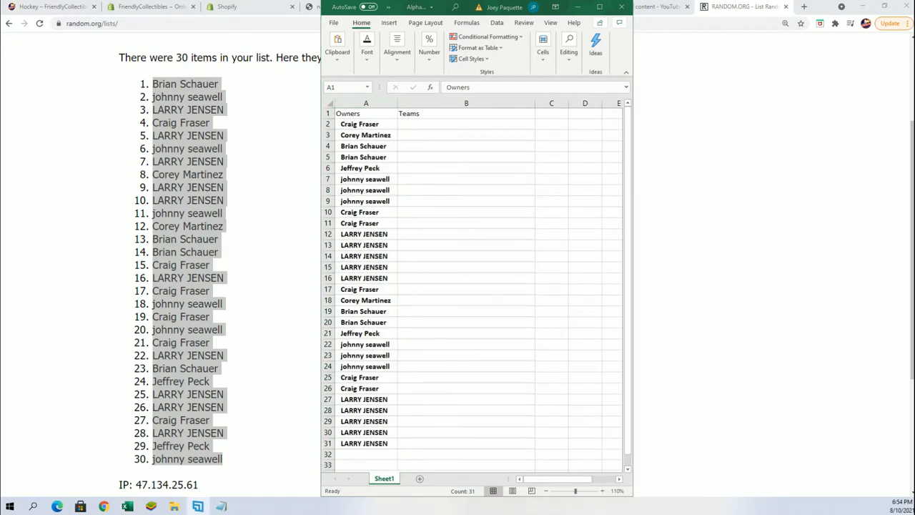
pyautogui.click(366, 103)
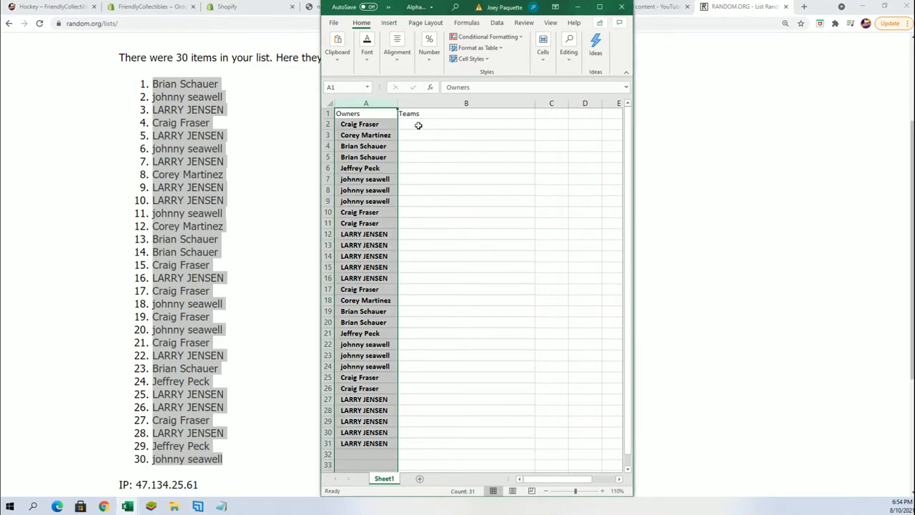
pyautogui.click(466, 123)
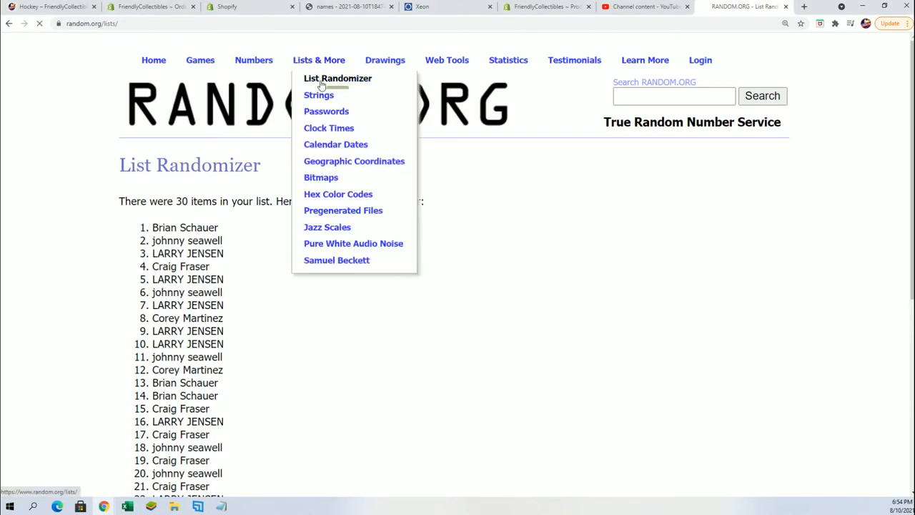
# Randomize the list of 30 hockey teams in the List Randomizer.
pyautogui.click(338, 77)
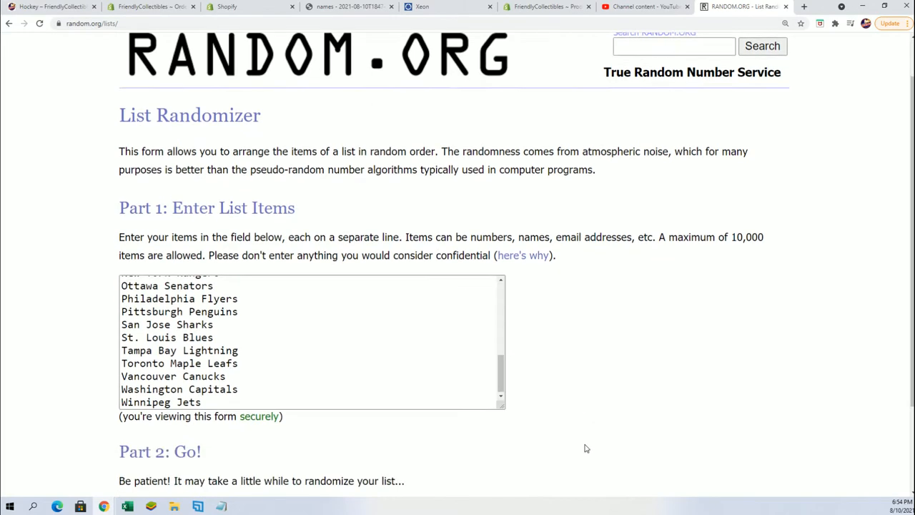
pyautogui.scroll(-3)
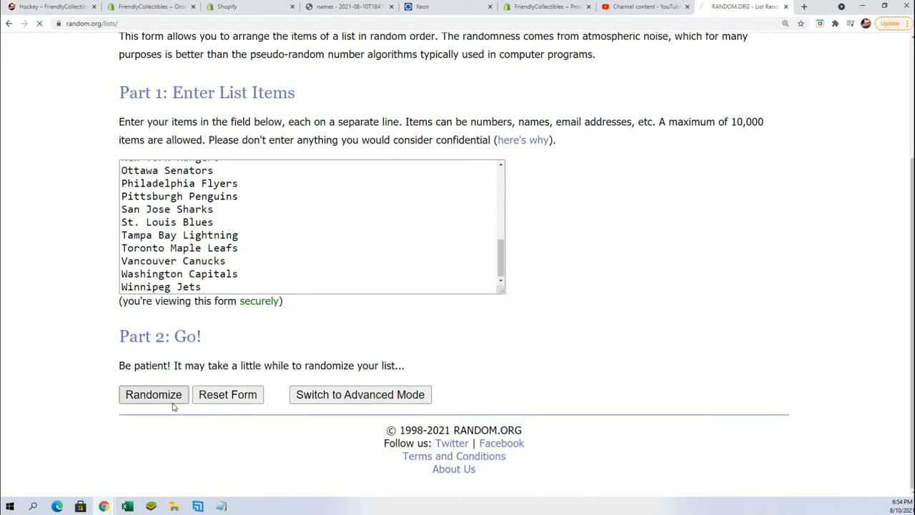
pyautogui.click(153, 395)
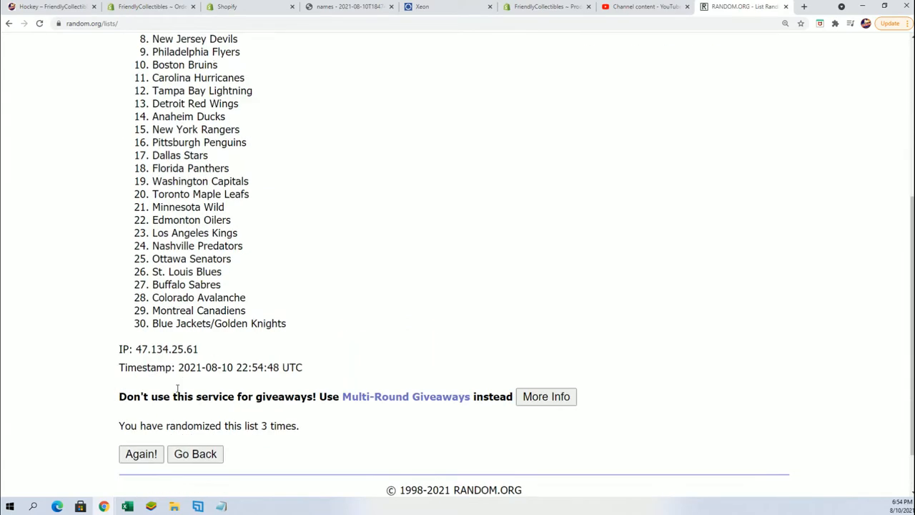
# Reshuffle the team list several more times into a fresh random order.
pyautogui.click(140, 453)
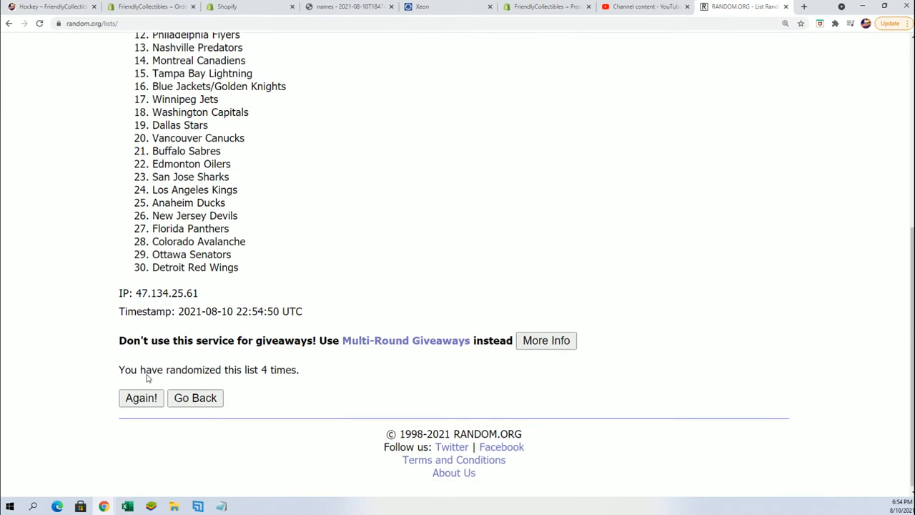
pyautogui.click(140, 397)
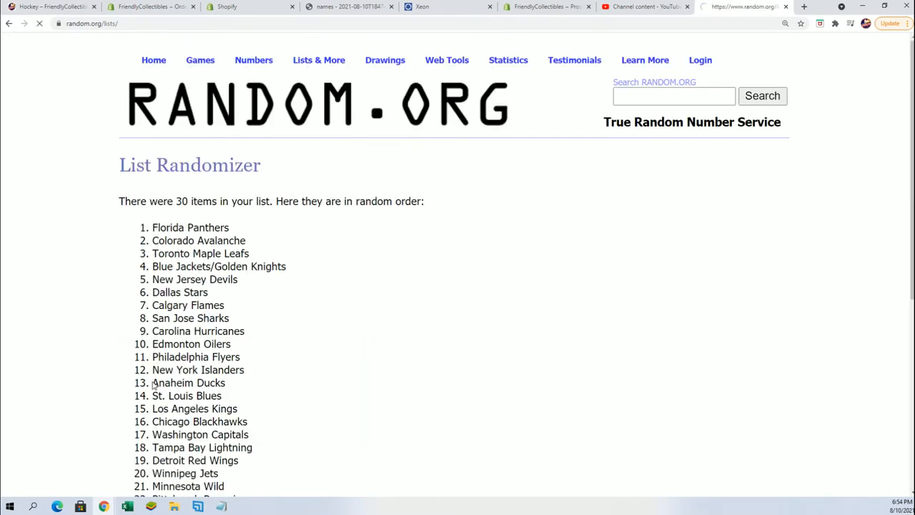
pyautogui.scroll(-3)
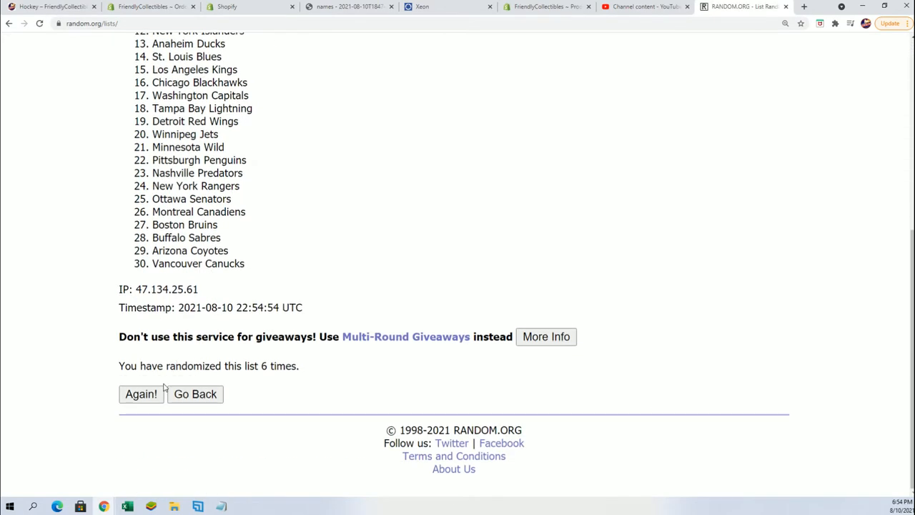
pyautogui.click(140, 395)
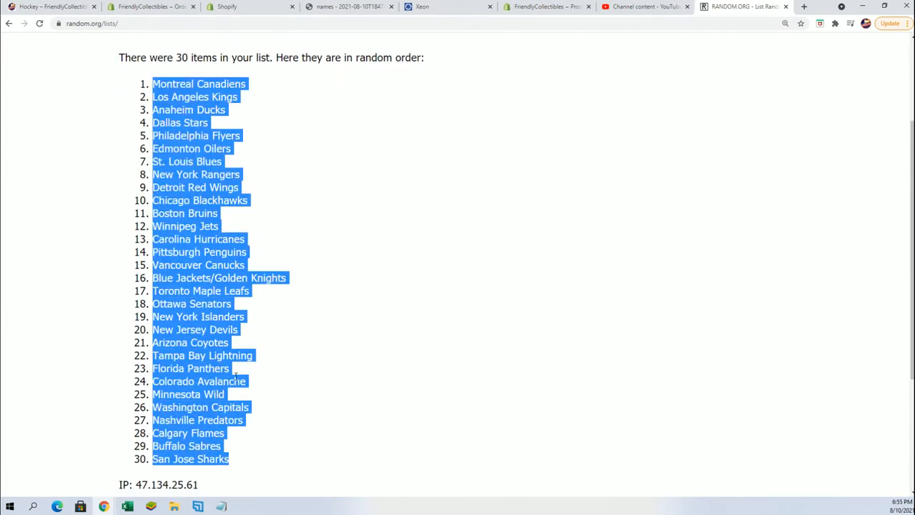
# Paste the shuffled teams under Teams in column B as plain text and maximize Excel.
pyautogui.scroll(-3)
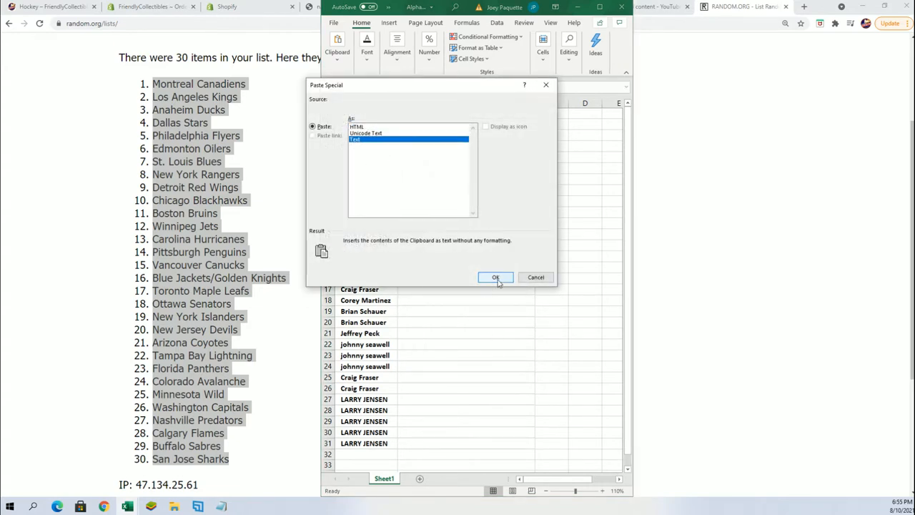
pyautogui.click(495, 277)
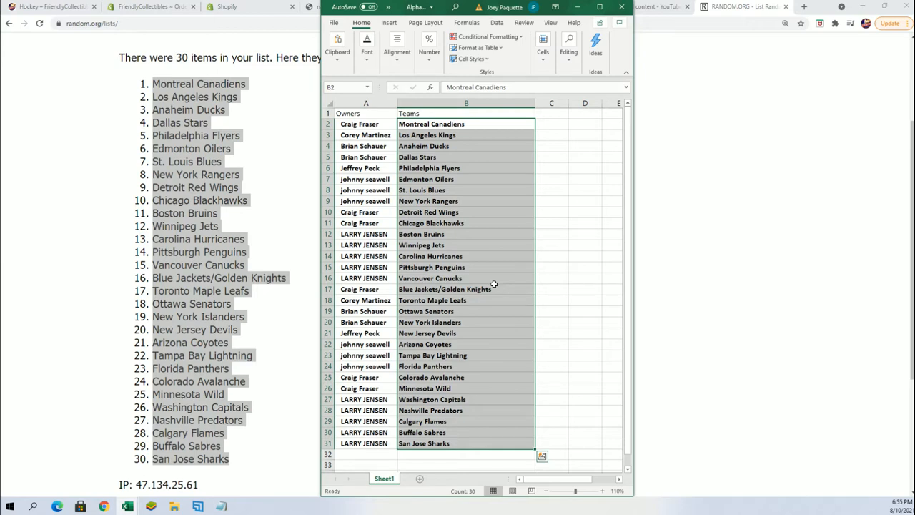
pyautogui.click(599, 6)
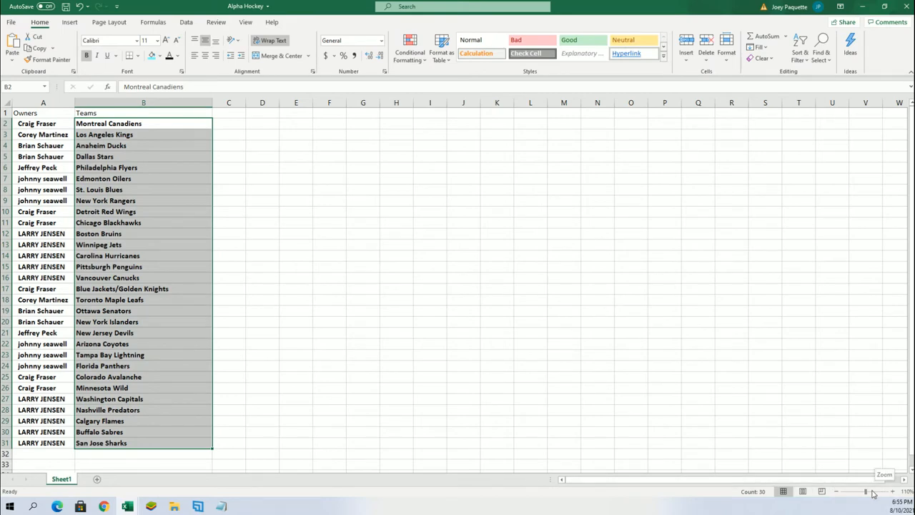
# Zoom in and scroll through all 30 owner–team pairings from top to bottom.
pyautogui.click(893, 492)
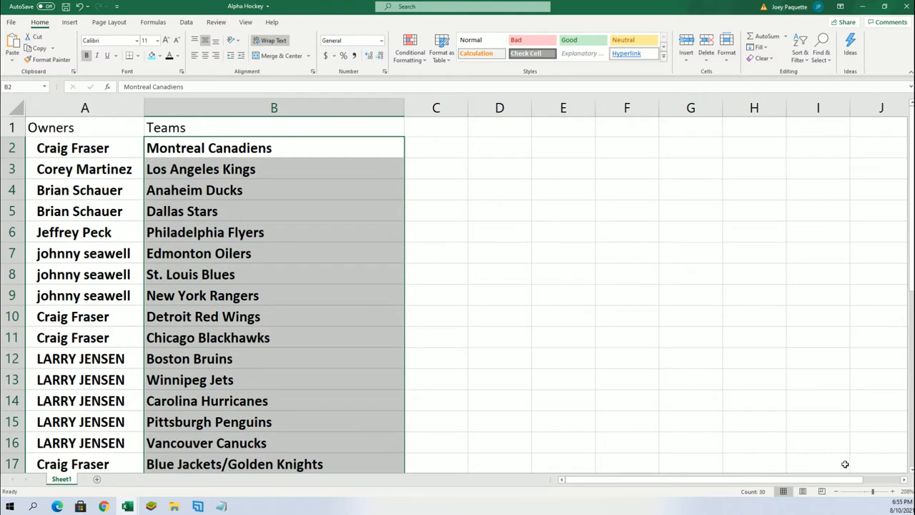
pyautogui.scroll(-3)
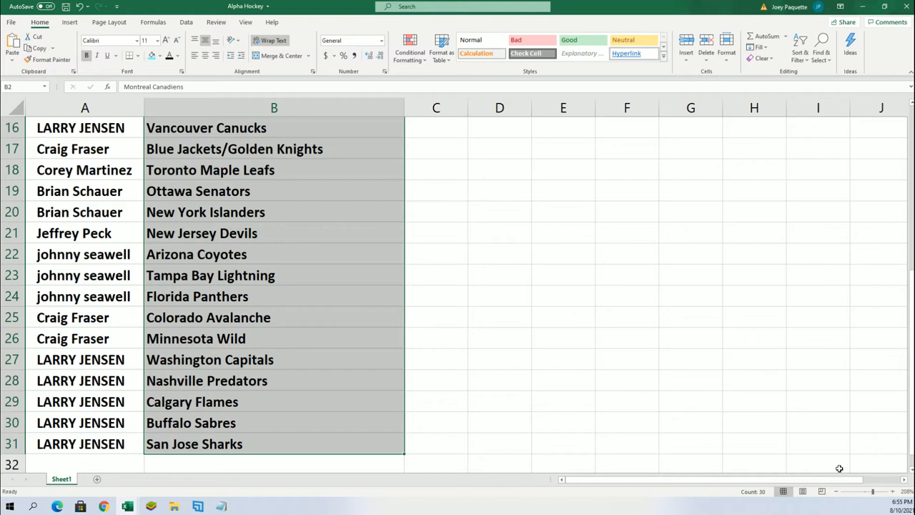
pyautogui.moveTo(801, 441)
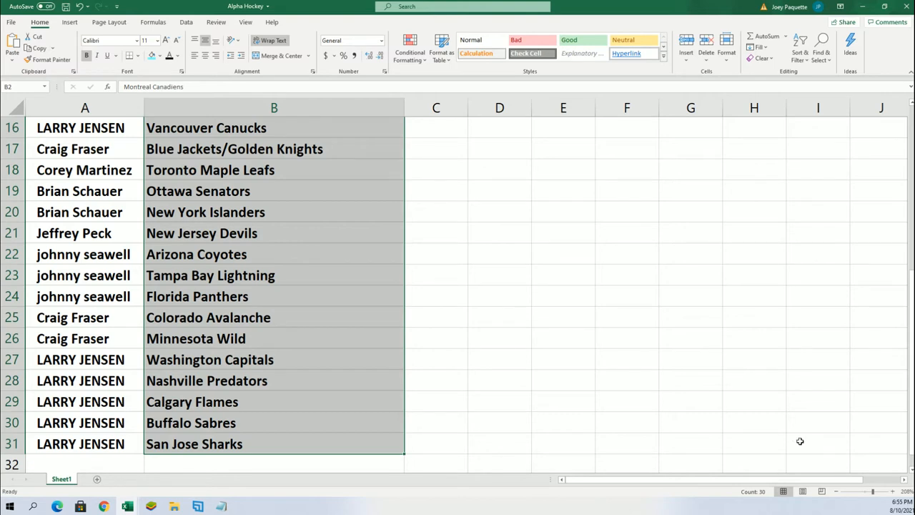
pyautogui.scroll(3)
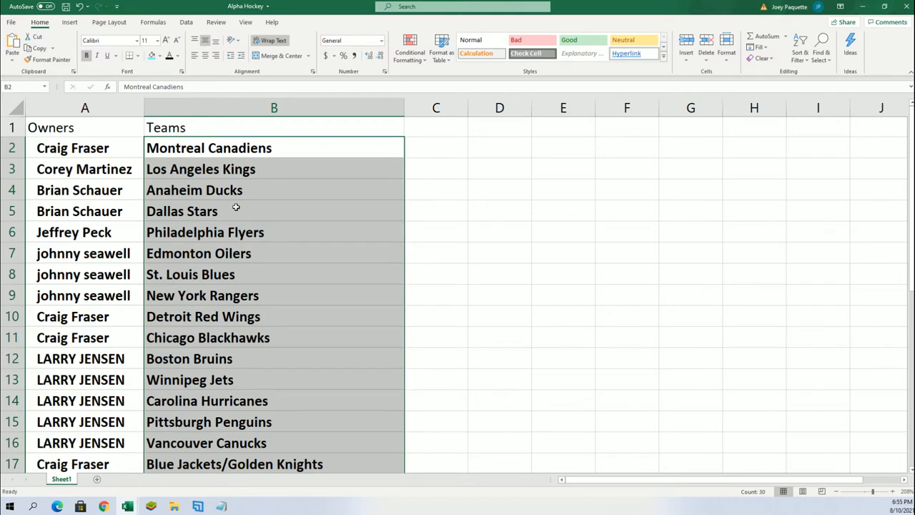
pyautogui.moveTo(236, 207)
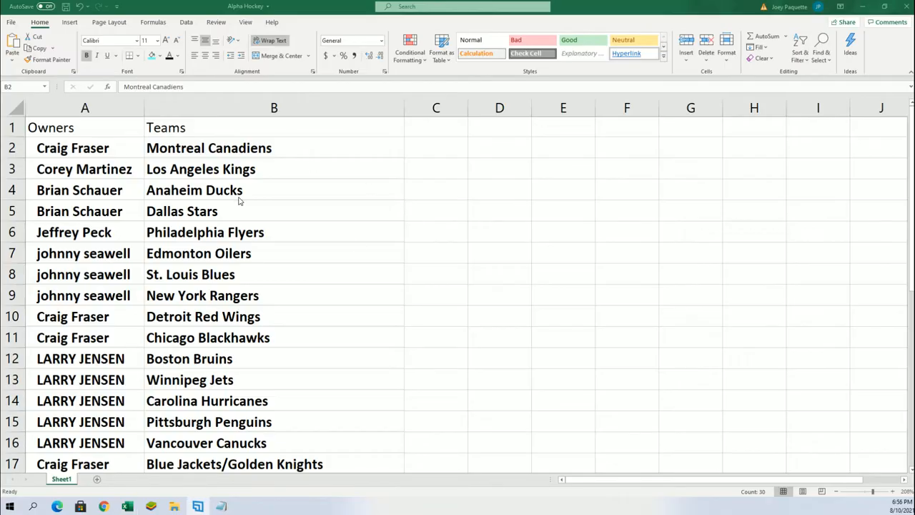
# Scroll through the pairings in the half-screen Excel window beside the browser.
pyautogui.scroll(-3)
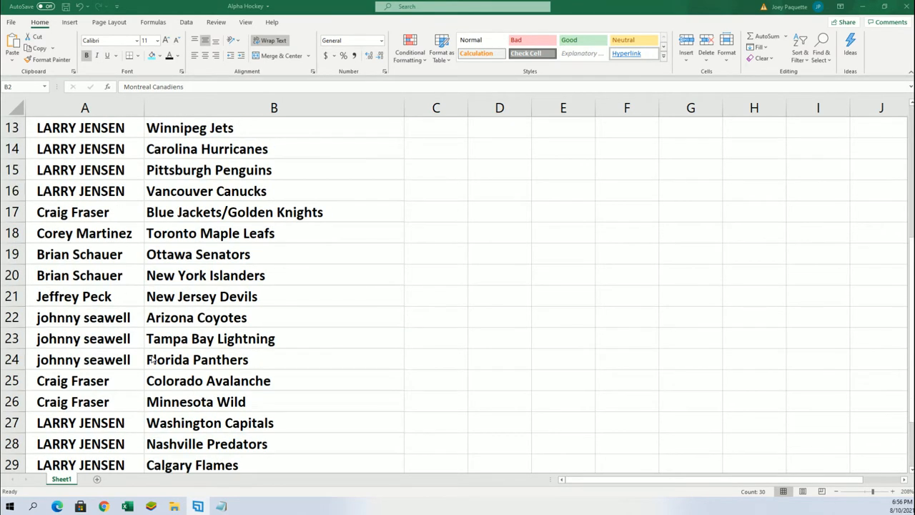
pyautogui.scroll(3)
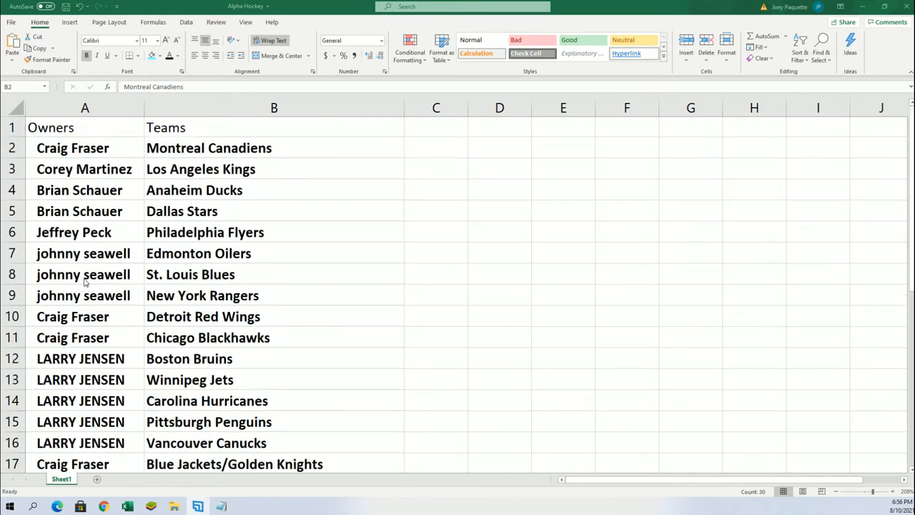
pyautogui.moveTo(776, 279)
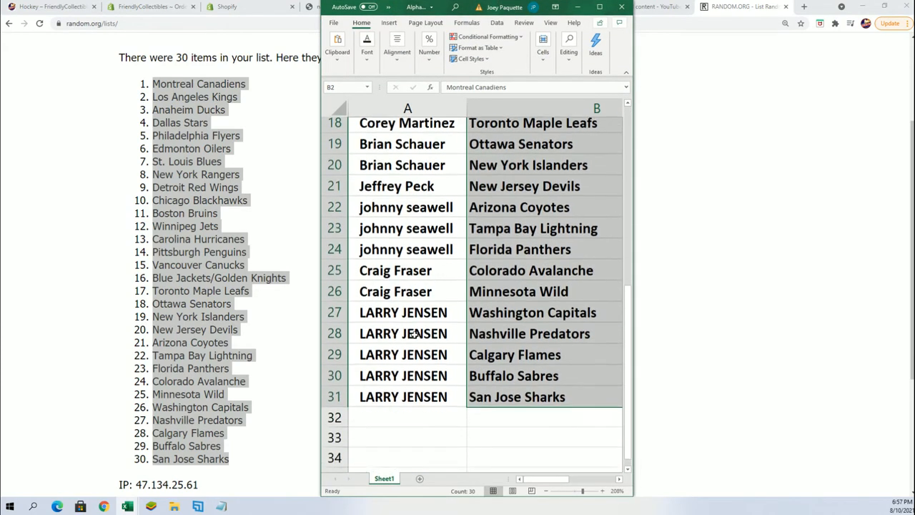
pyautogui.scroll(-3)
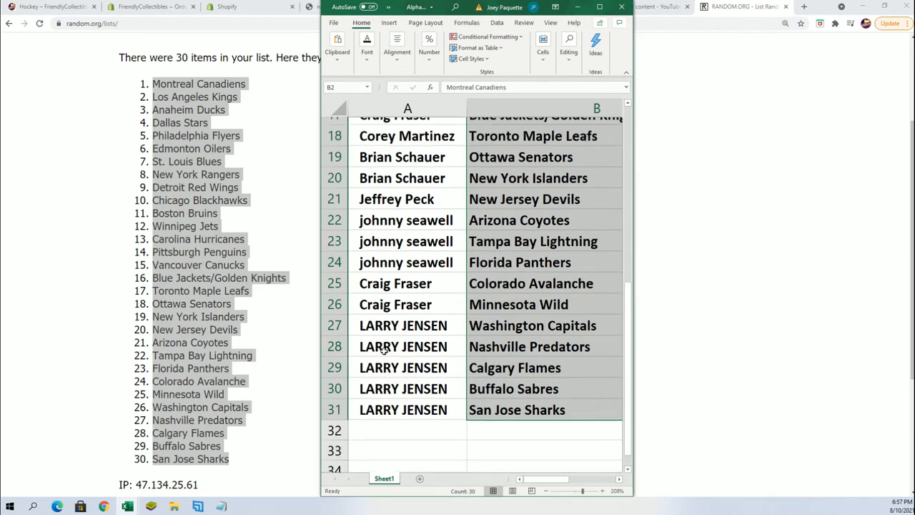
pyautogui.scroll(3)
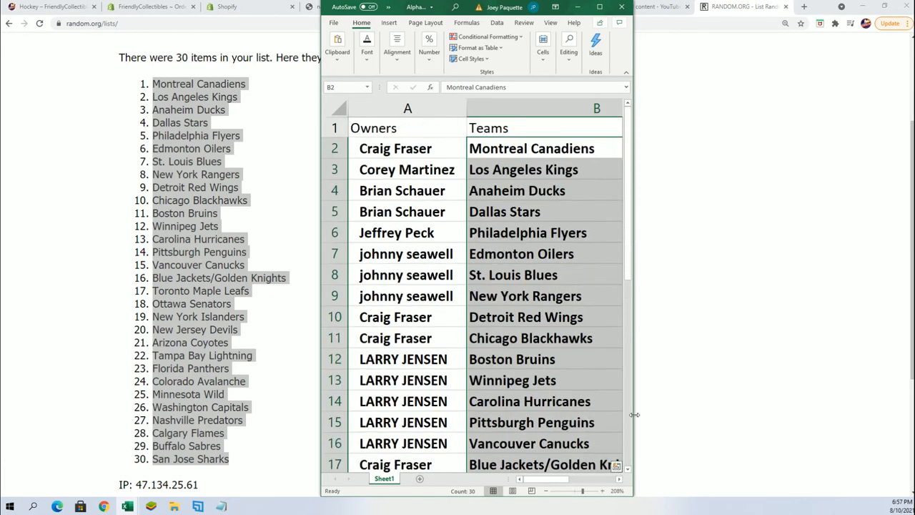
pyautogui.scroll(-3)
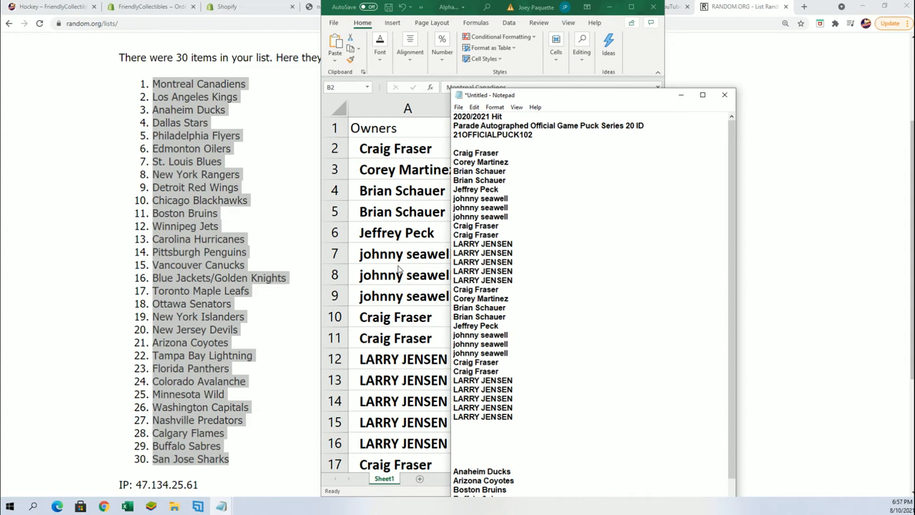
pyautogui.moveTo(422, 296)
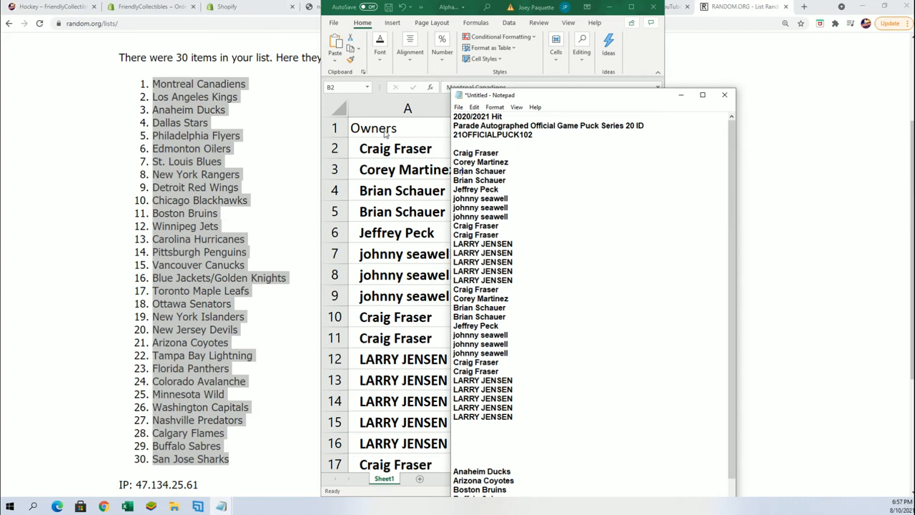
pyautogui.moveTo(426, 156)
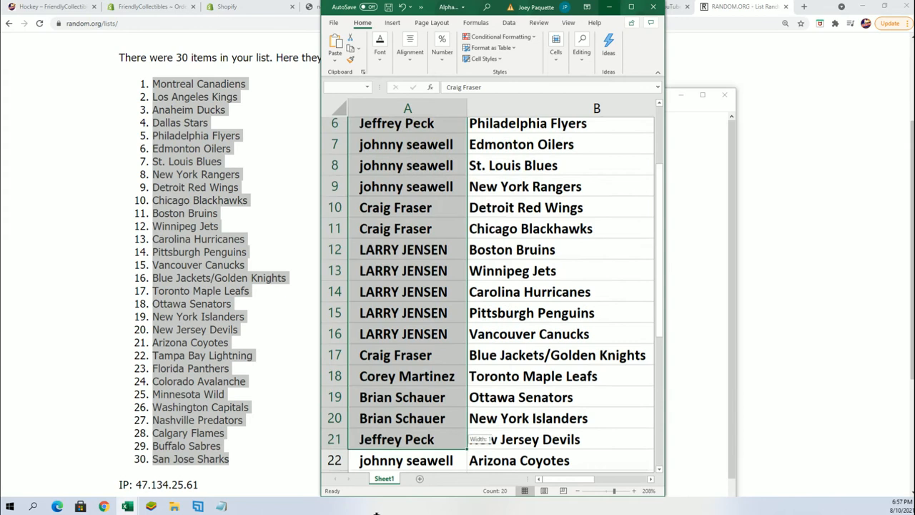
# Scroll the full-screen workbook showing owners beside their assigned teams.
pyautogui.scroll(-3)
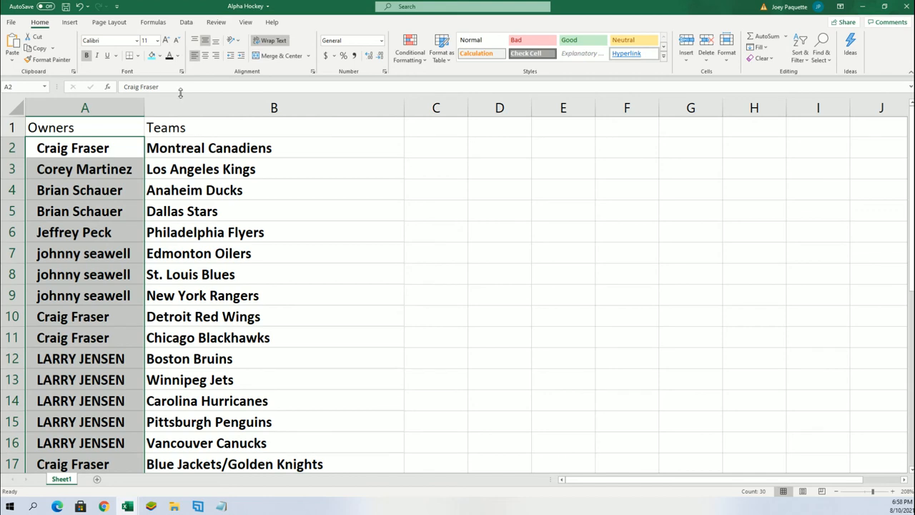
pyautogui.moveTo(289, 9)
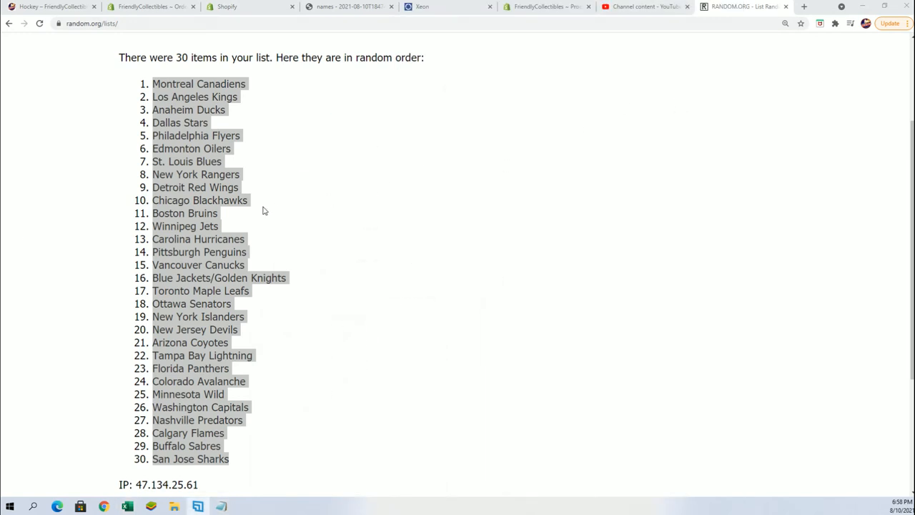
pyautogui.moveTo(259, 296)
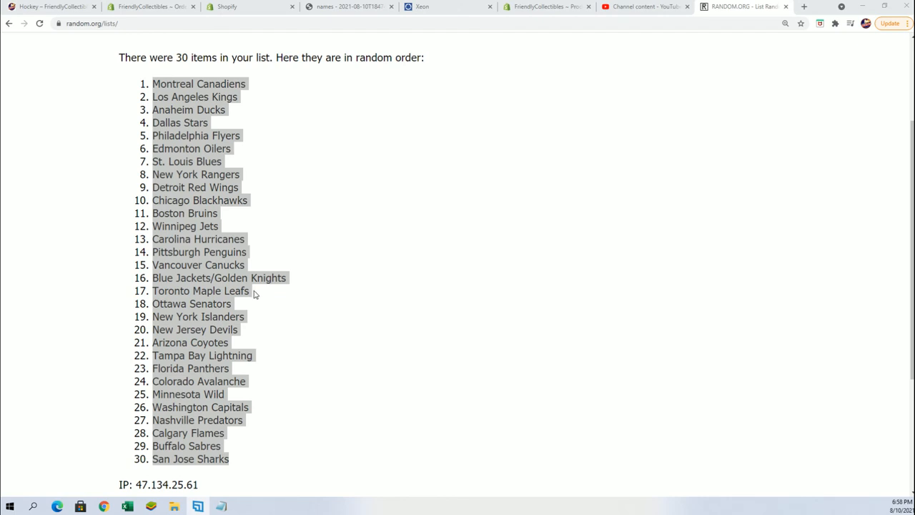
pyautogui.moveTo(251, 292)
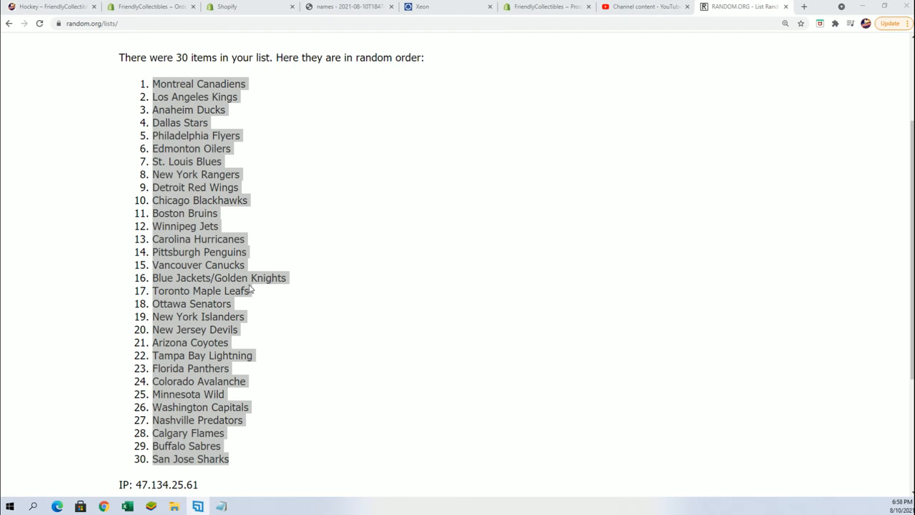
pyautogui.moveTo(250, 289)
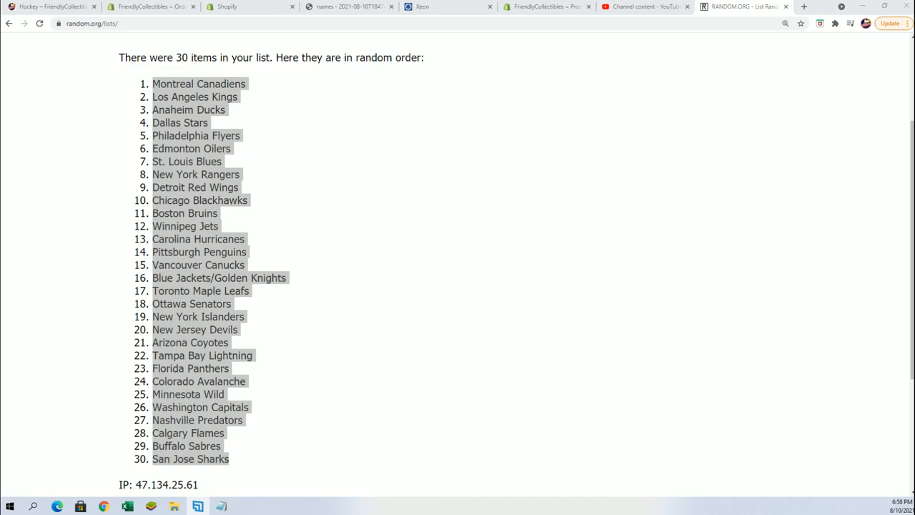